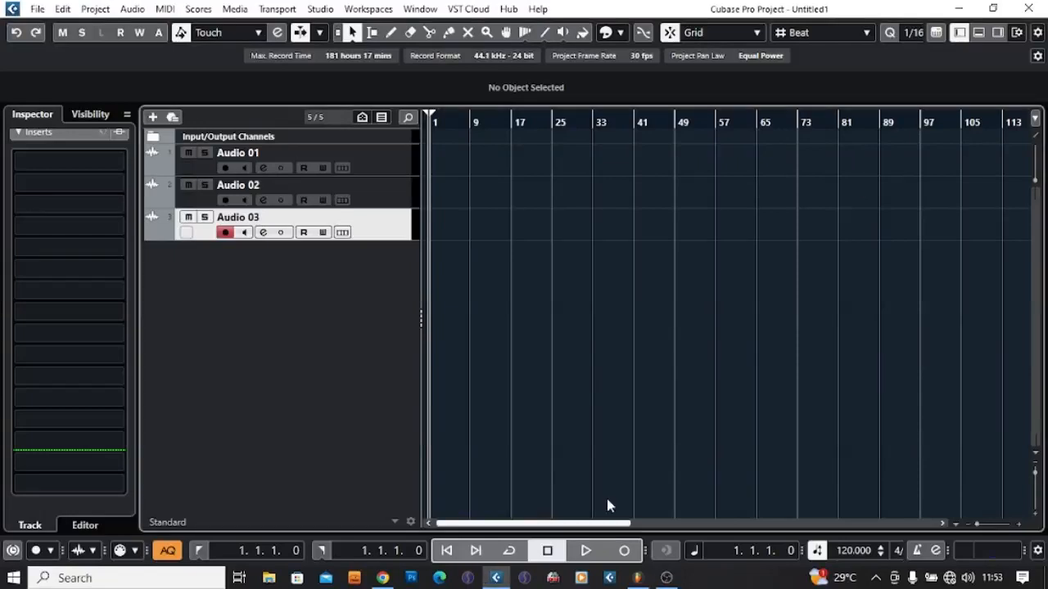
mouse_move(604, 523)
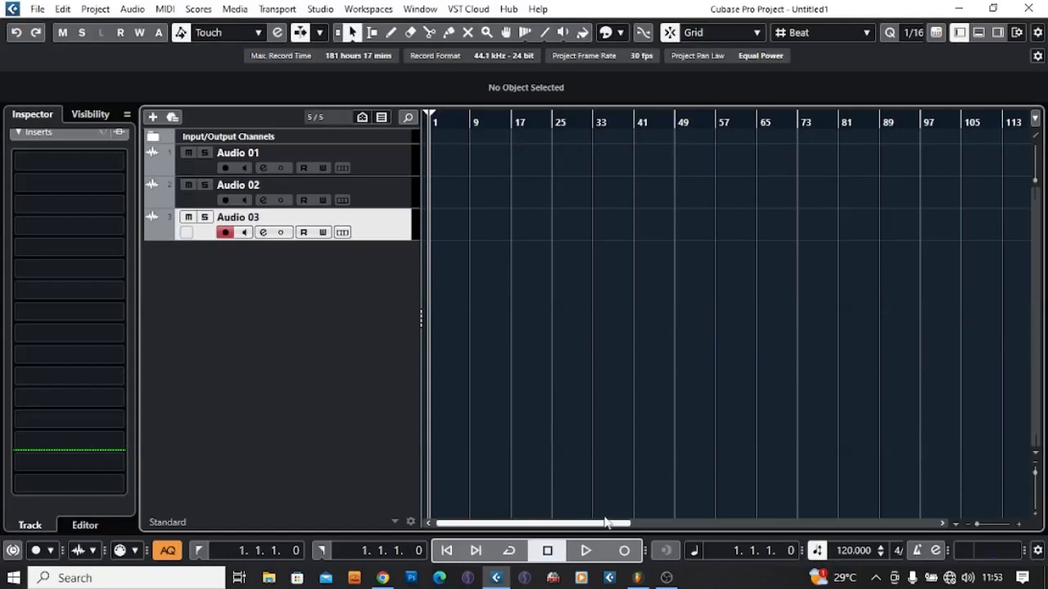
mouse_move(607, 516)
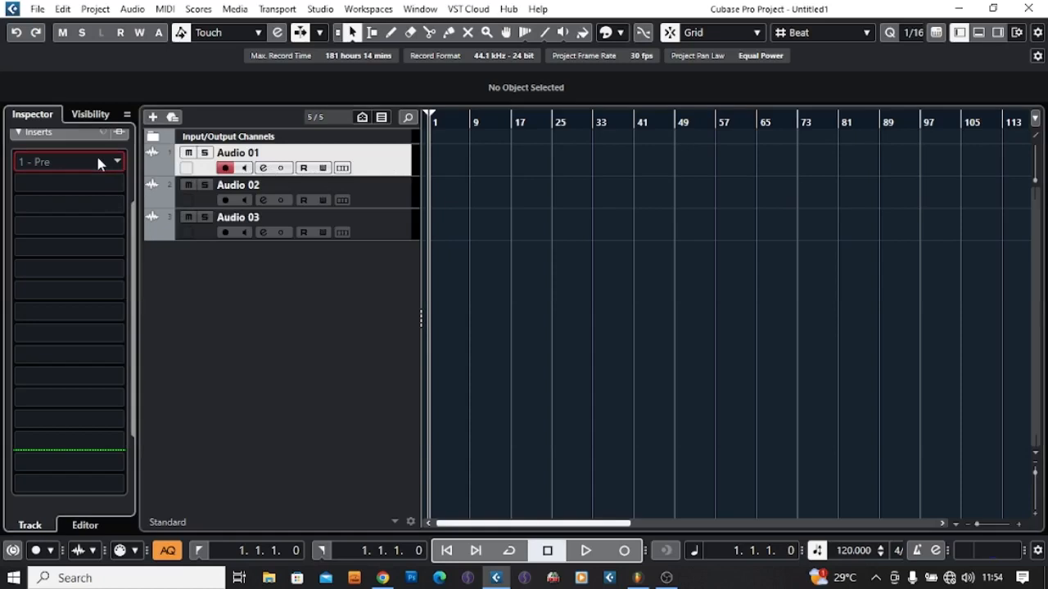
Step: Insert Auto-Tune Vocal Compressor into Audio 01's first insert slot via an 'auto' search
left_click(66, 162)
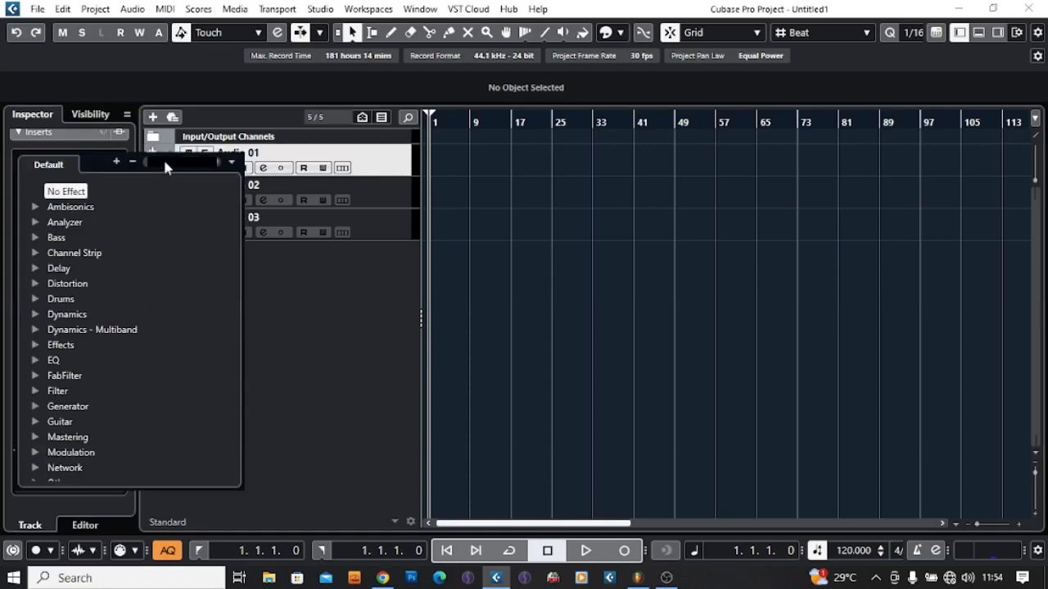
type("auto")
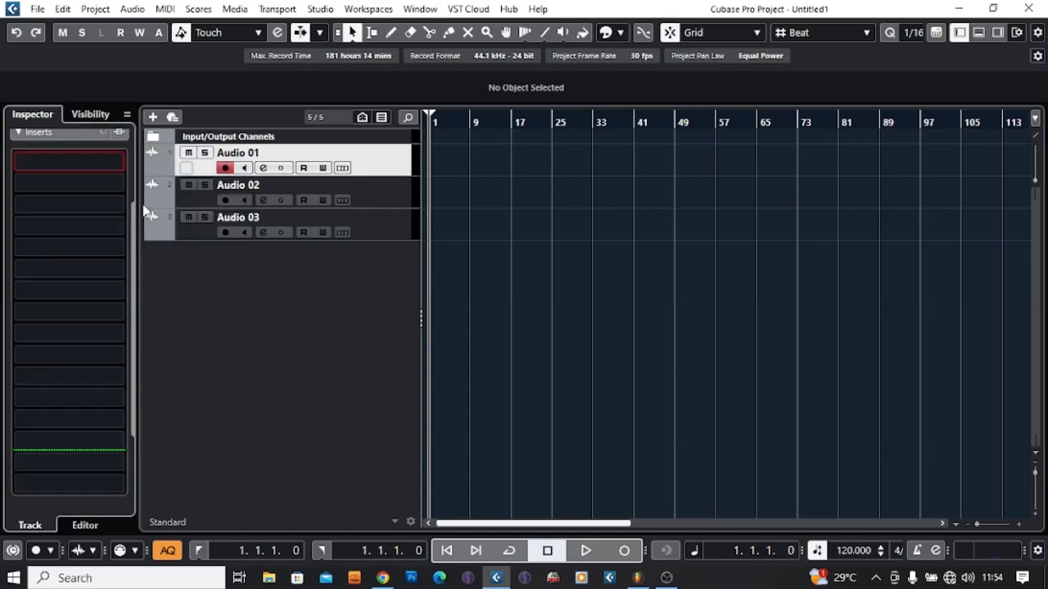
left_click(471, 281)
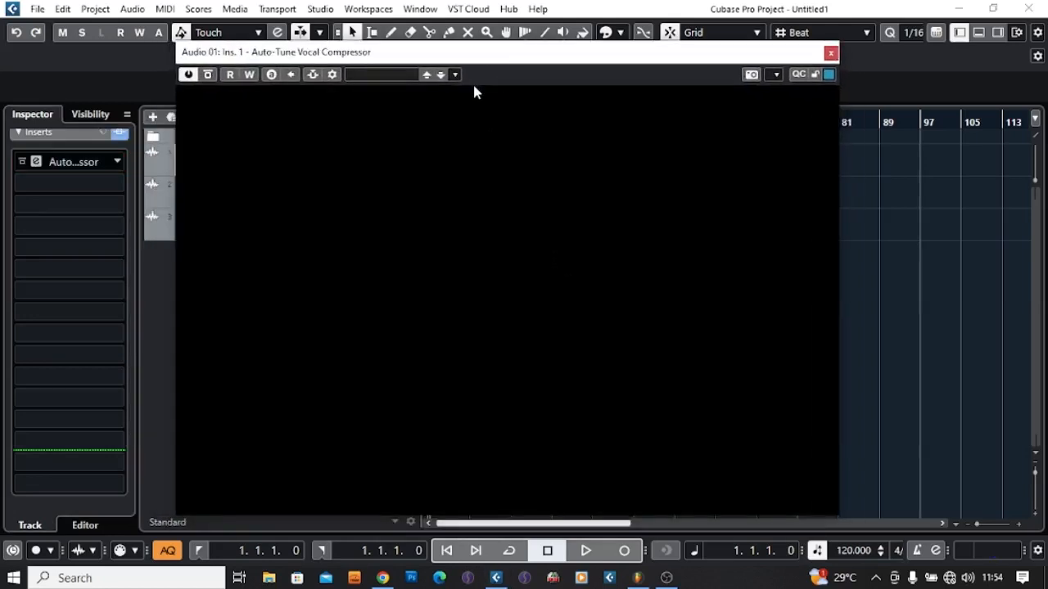
mouse_move(366, 180)
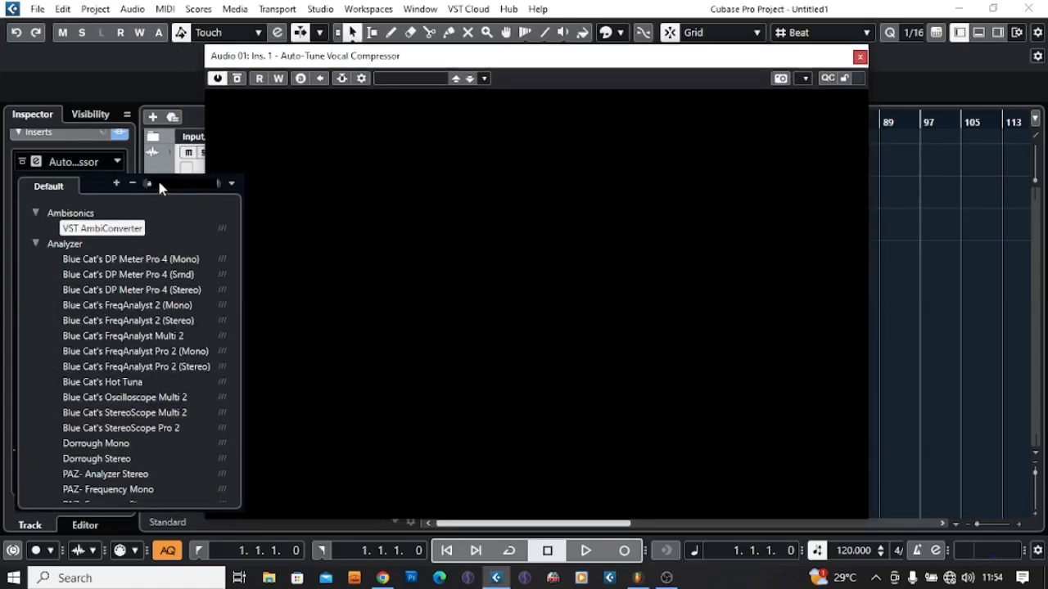
Step: Load Auto-Tune Pro, then set Audio 01's insert slots back to No Effect
type("auto")
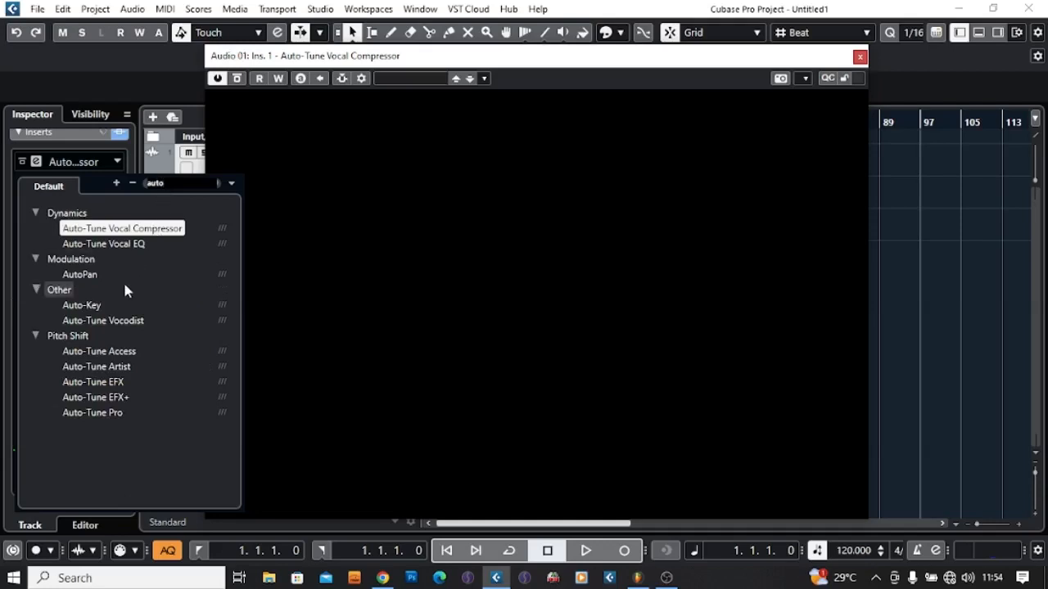
mouse_move(80, 274)
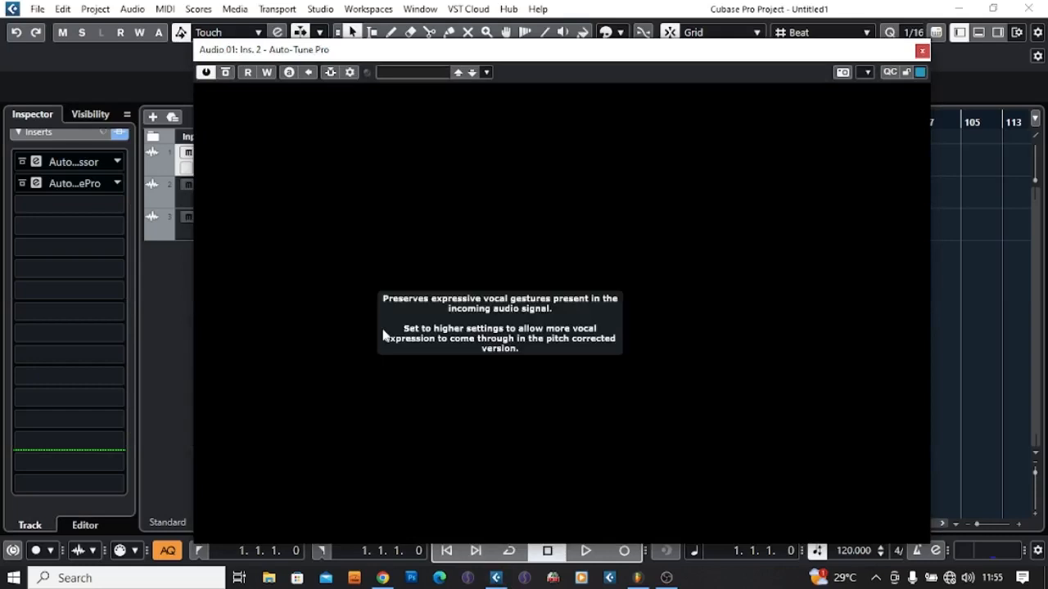
mouse_move(622, 272)
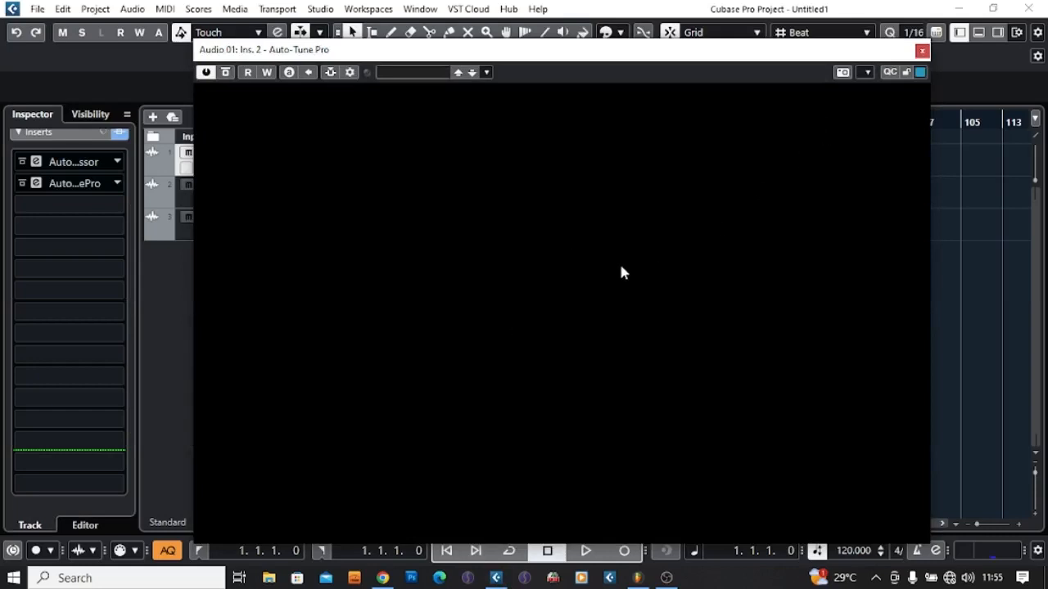
mouse_move(920, 87)
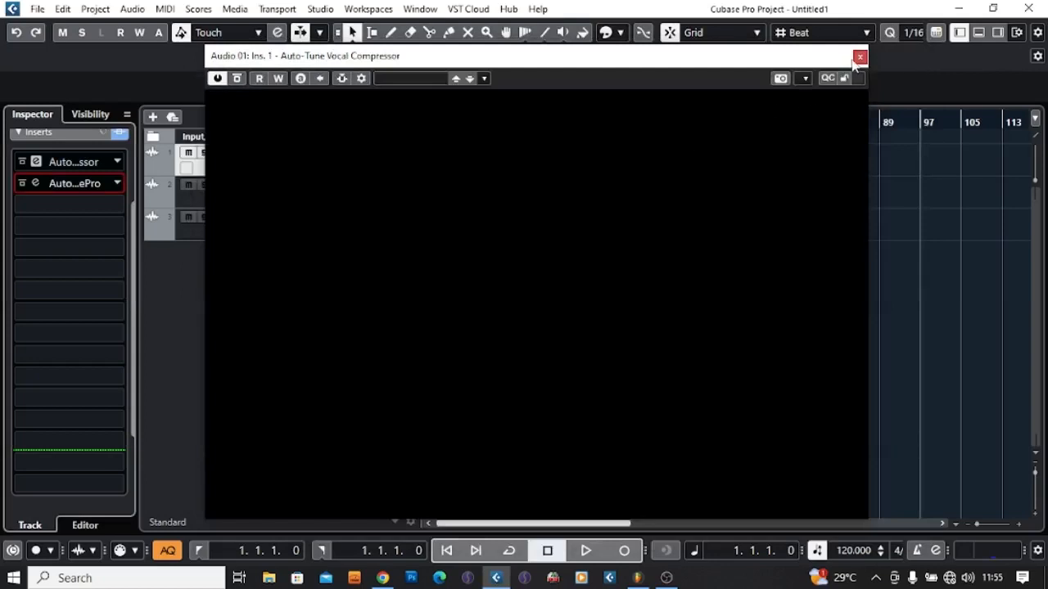
mouse_move(859, 59)
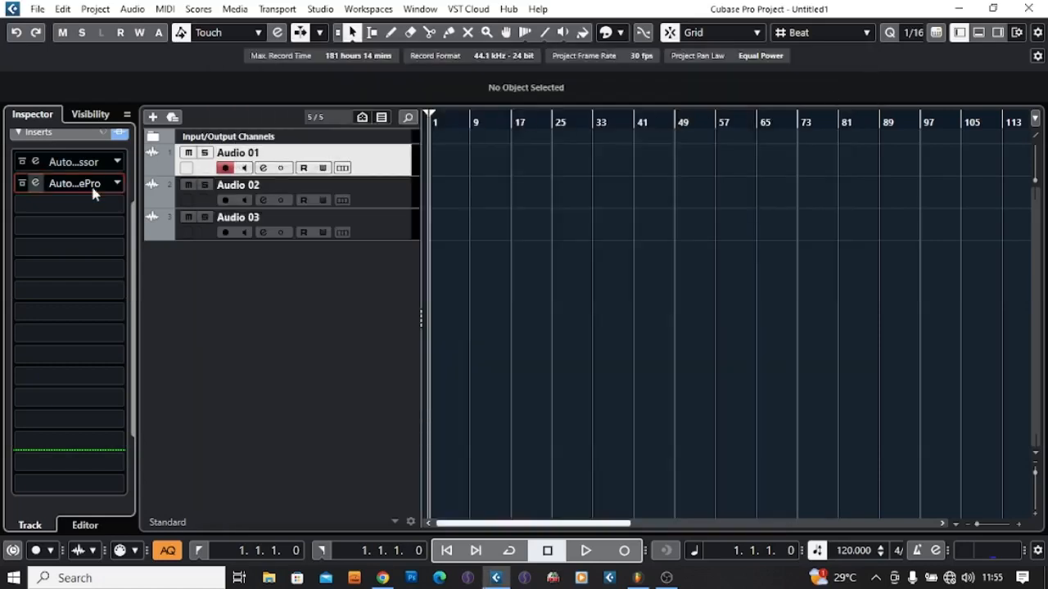
left_click(73, 183)
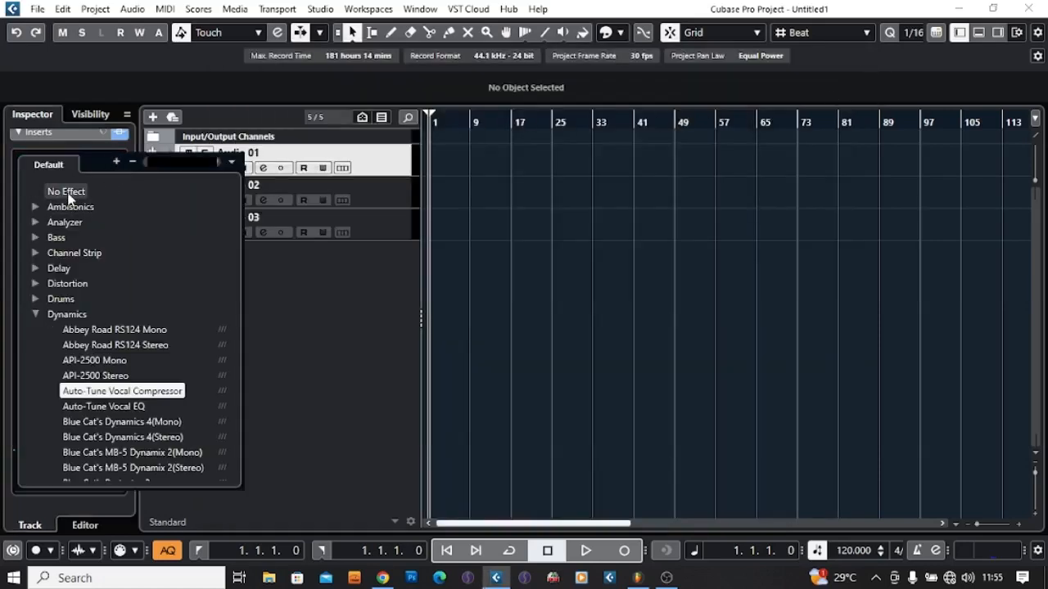
left_click(121, 390)
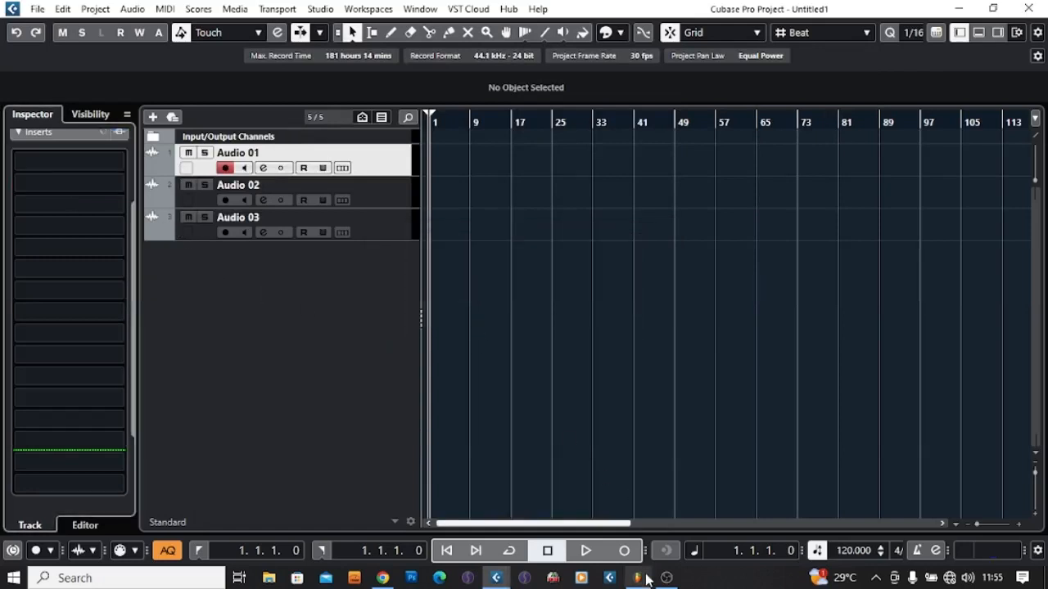
Step: In FL Studio, load Auto-Tune Vocal Compressor on Mixer Insert 1, slot 1
left_click(637, 578)
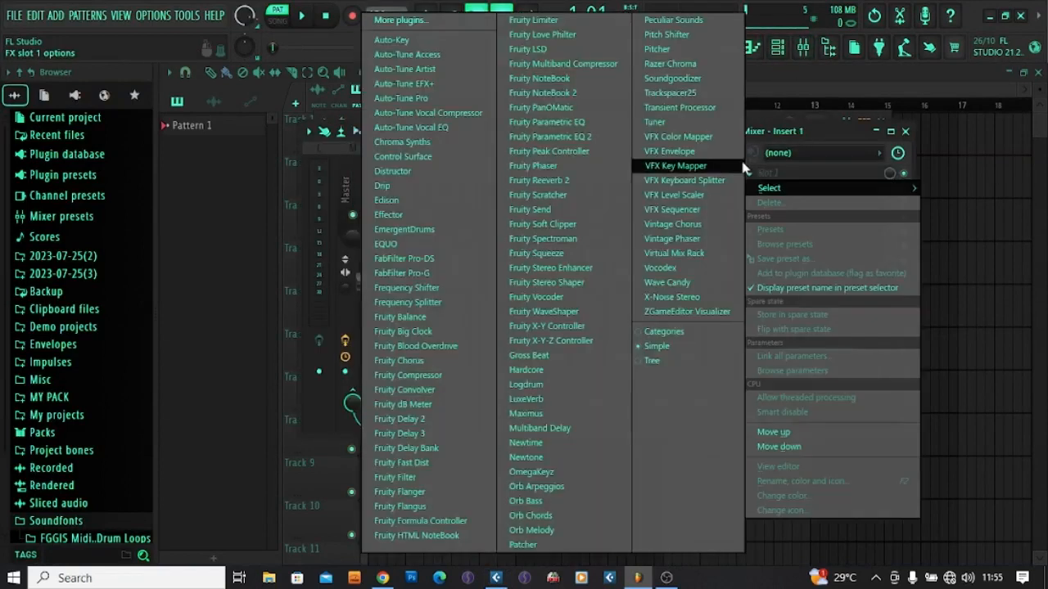
mouse_move(407, 54)
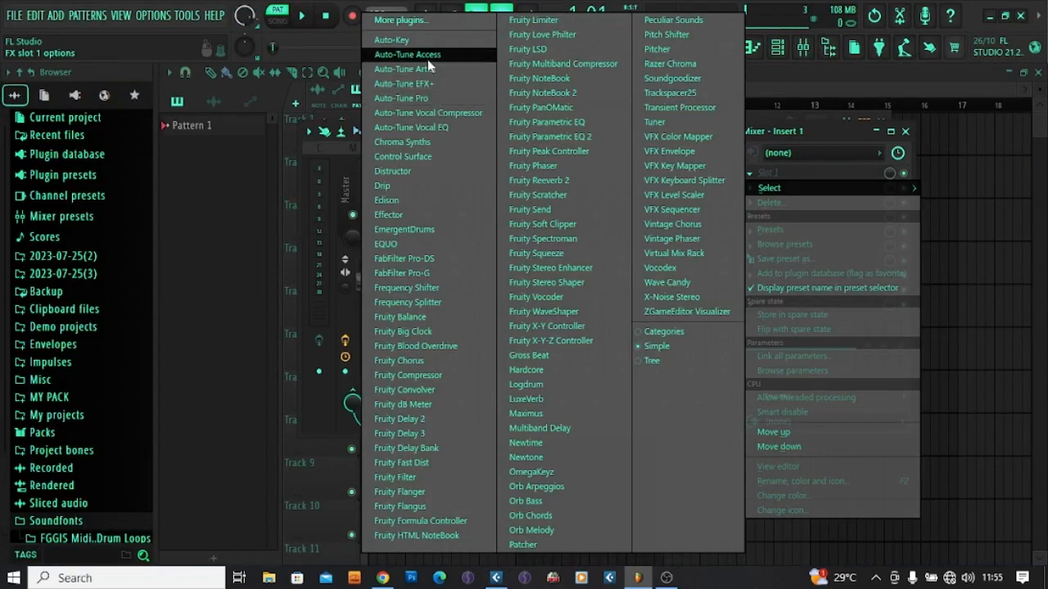
left_click(427, 112)
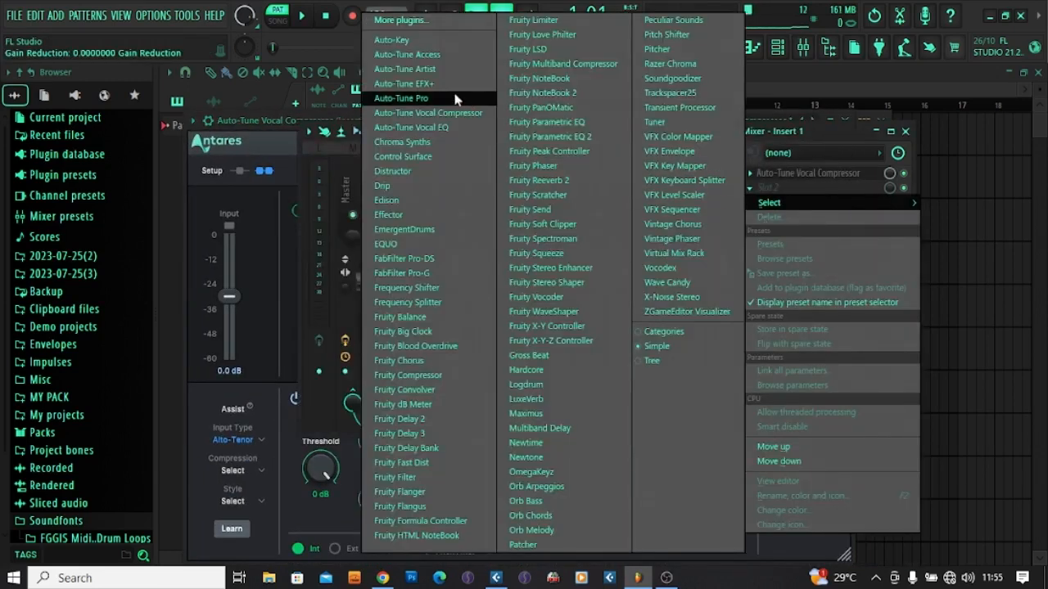
Step: Add Auto-Tune Pro to the next Insert 1 slot and show its gear options menu
left_click(406, 98)
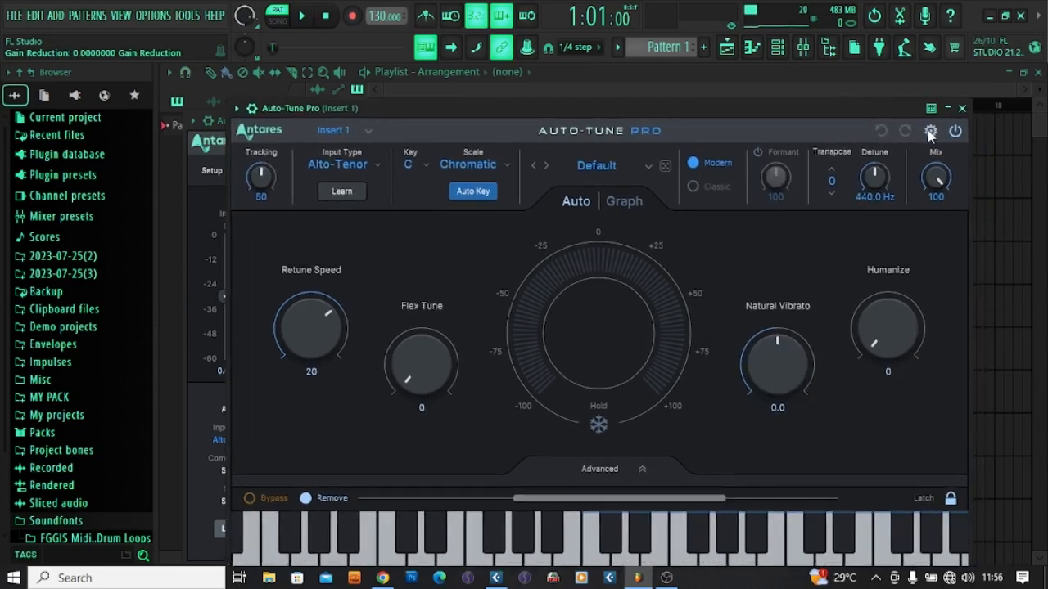
left_click(931, 131)
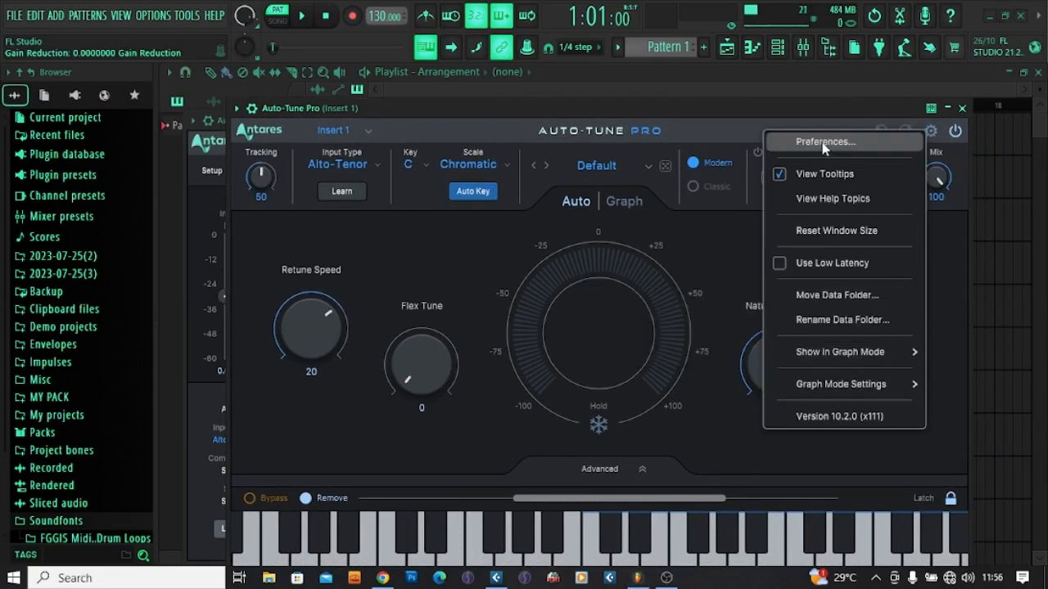
Step: Uncheck Use OpenGL Graphics in Auto-Tune Pro's General preferences and save
left_click(825, 142)
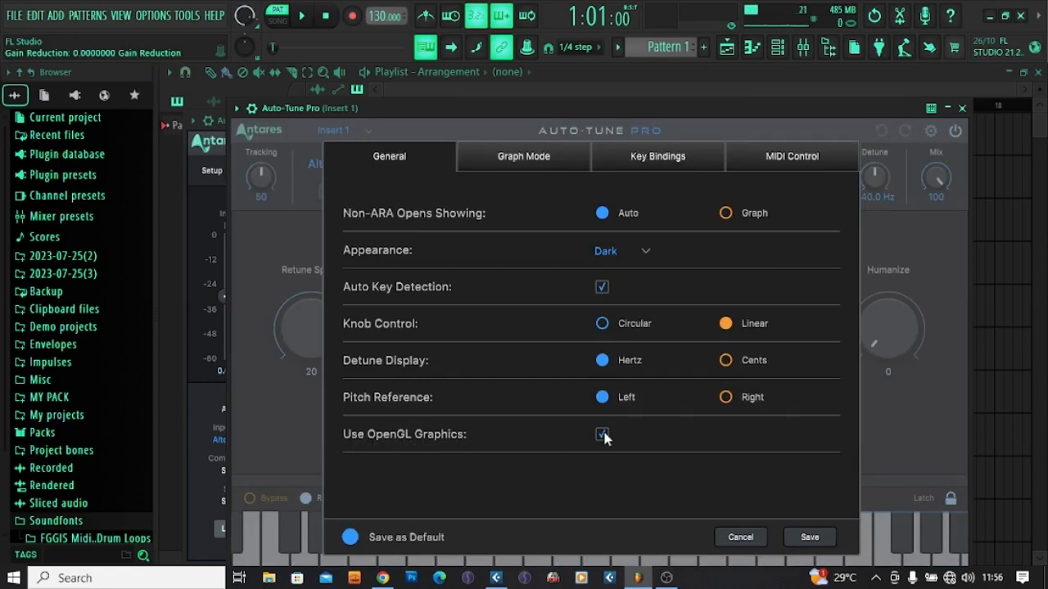
left_click(602, 434)
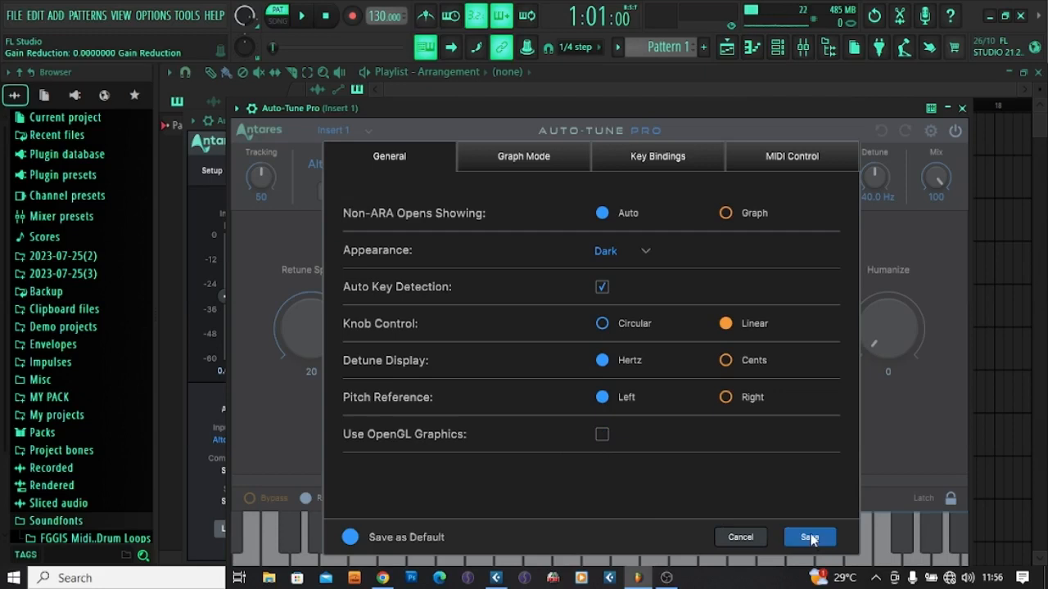
left_click(808, 537)
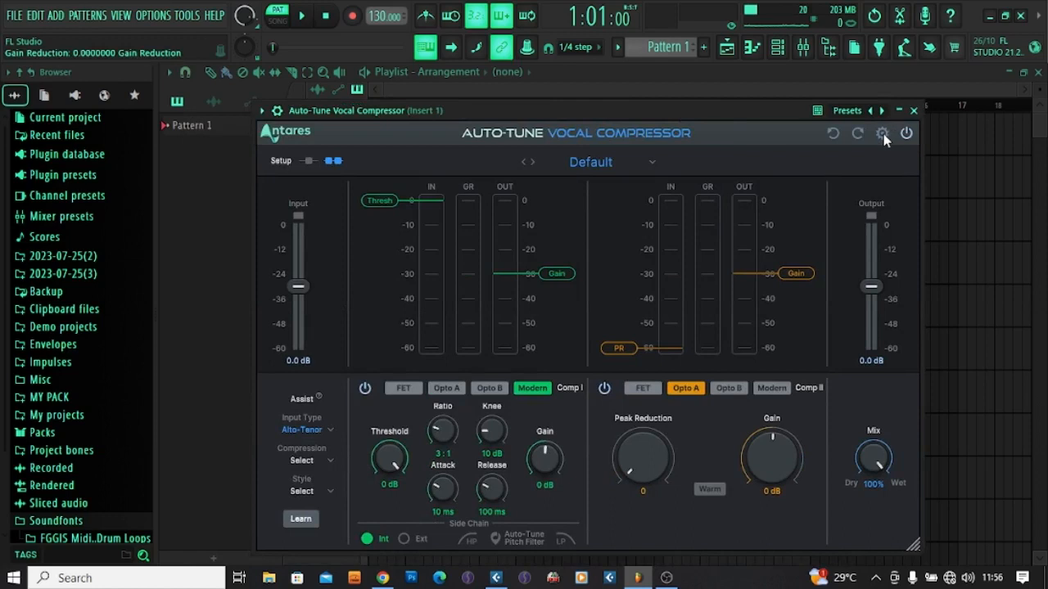
mouse_move(855, 238)
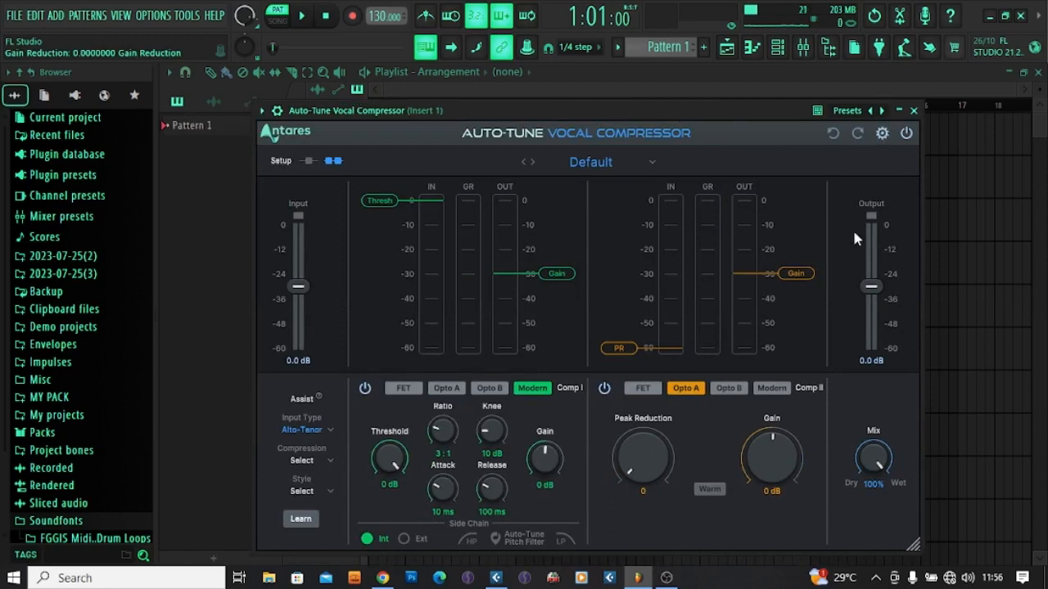
Step: Untick Enable OpenGL Drawing in the Vocal Compressor settings and close its window
left_click(882, 133)
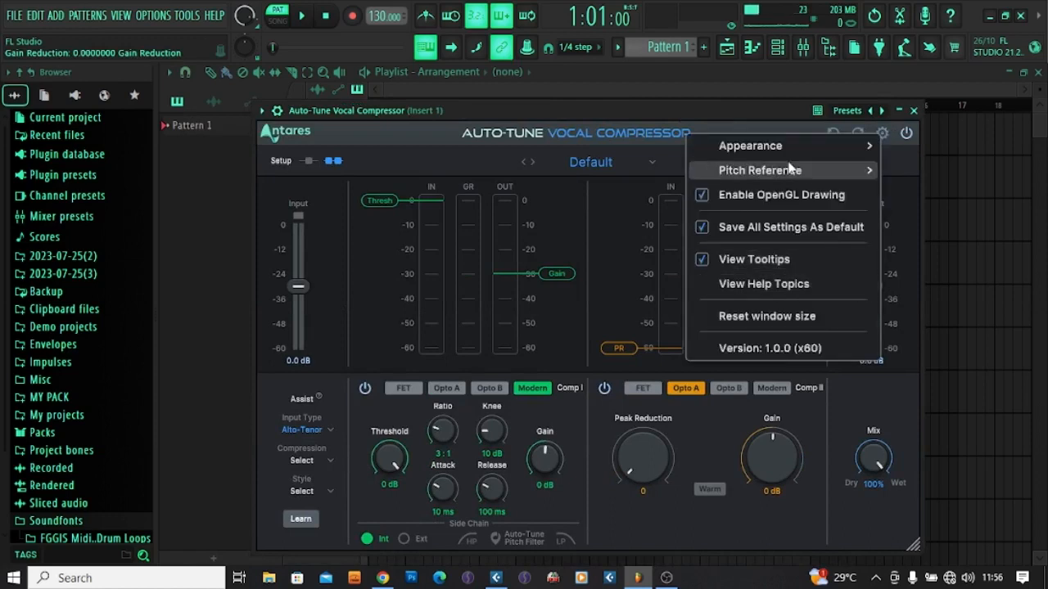
mouse_move(781, 195)
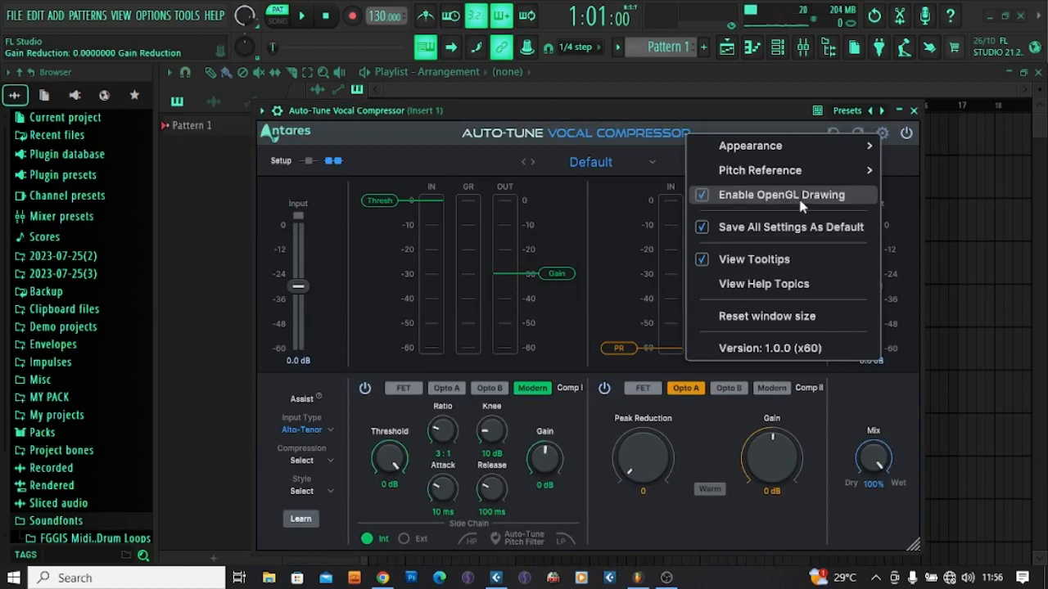
left_click(701, 194)
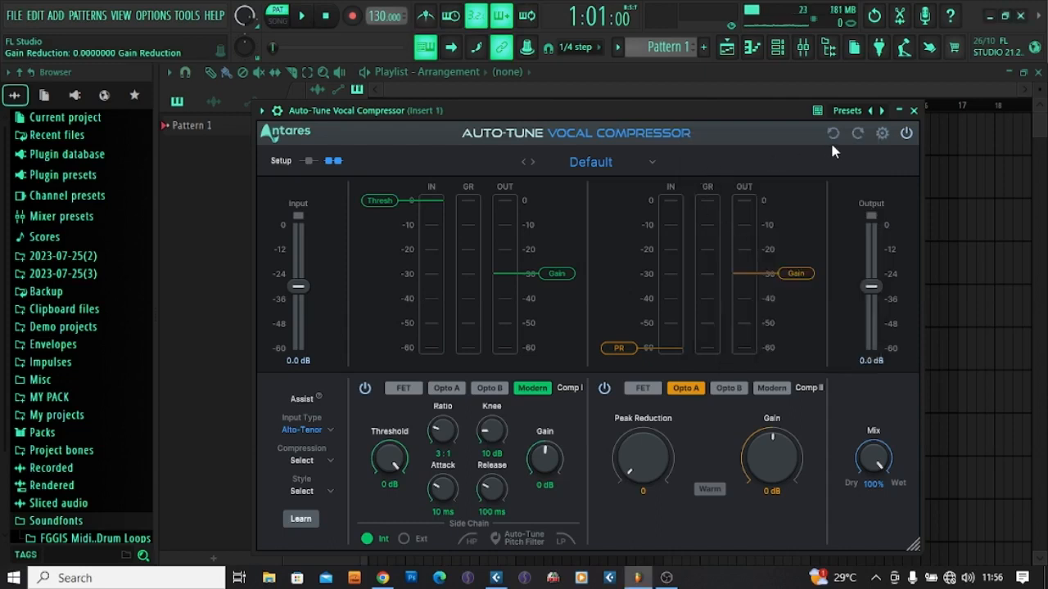
left_click(882, 132)
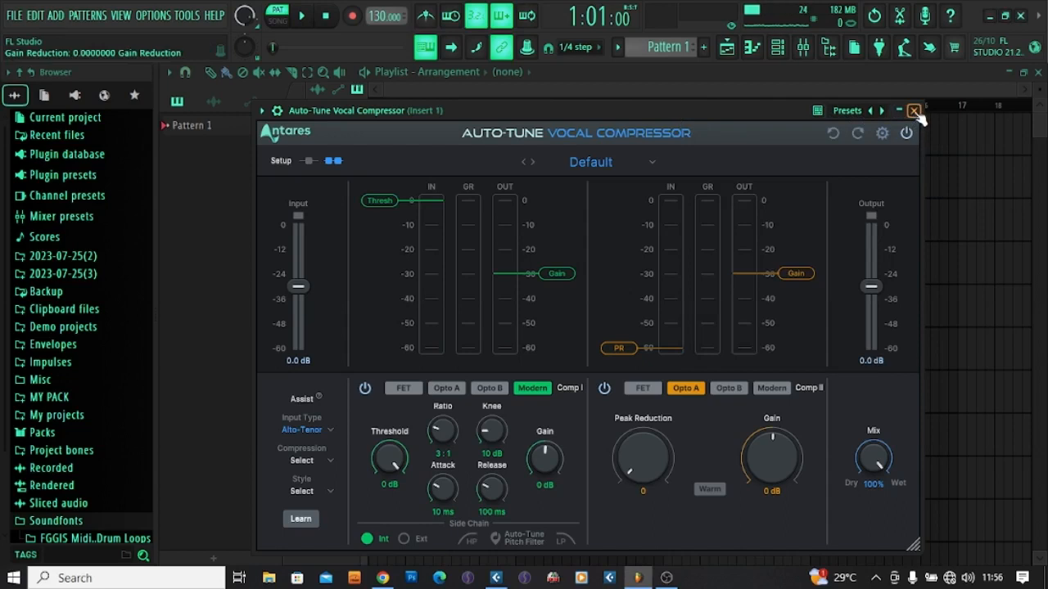
left_click(751, 173)
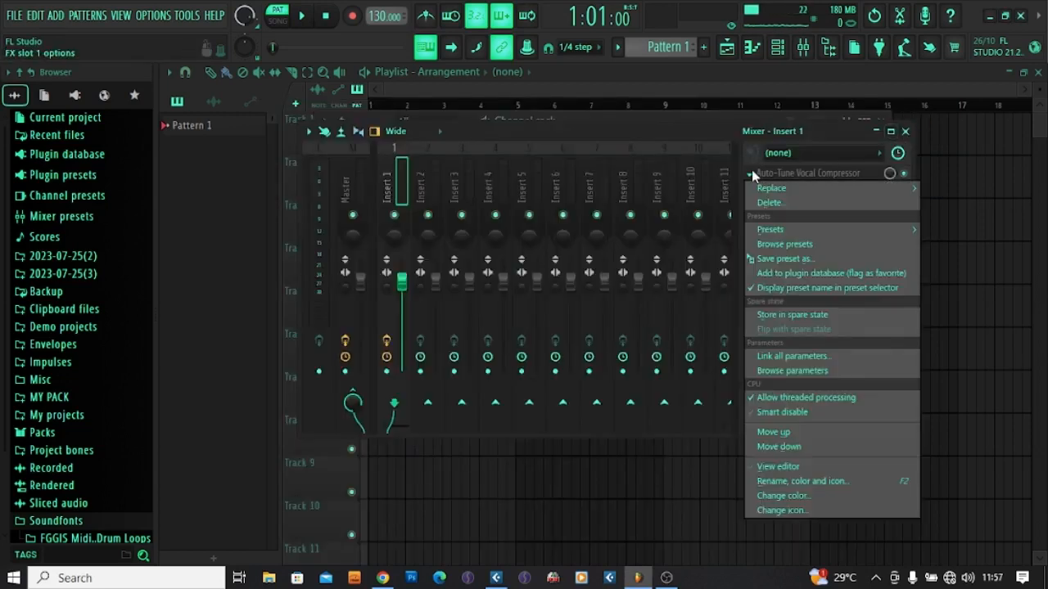
Step: Delete both Auto-Tune plugins from Mixer Insert 1 and return to Cubase Pro
left_click(770, 202)
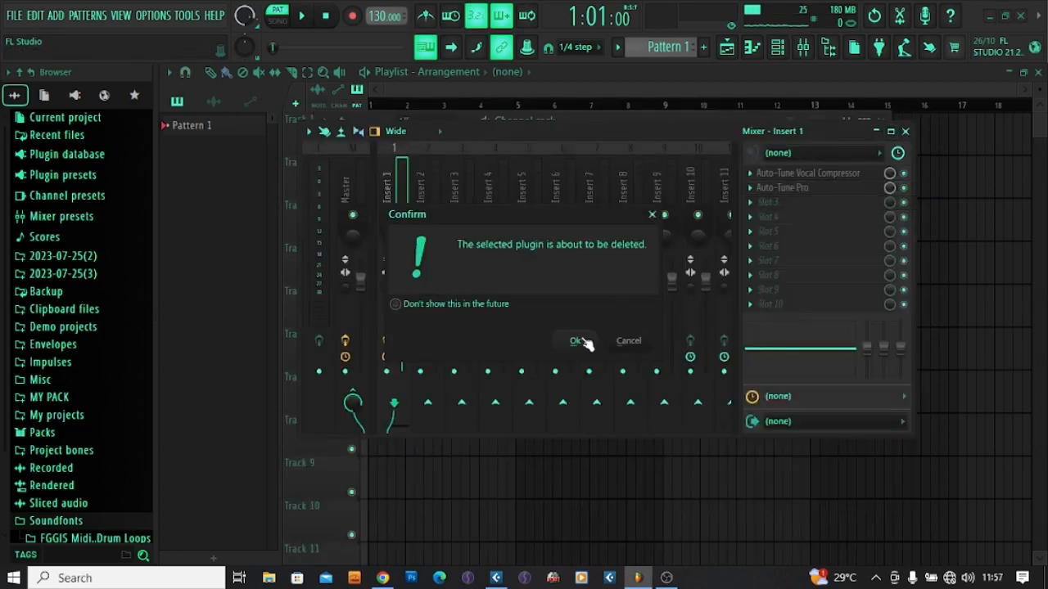
left_click(575, 340)
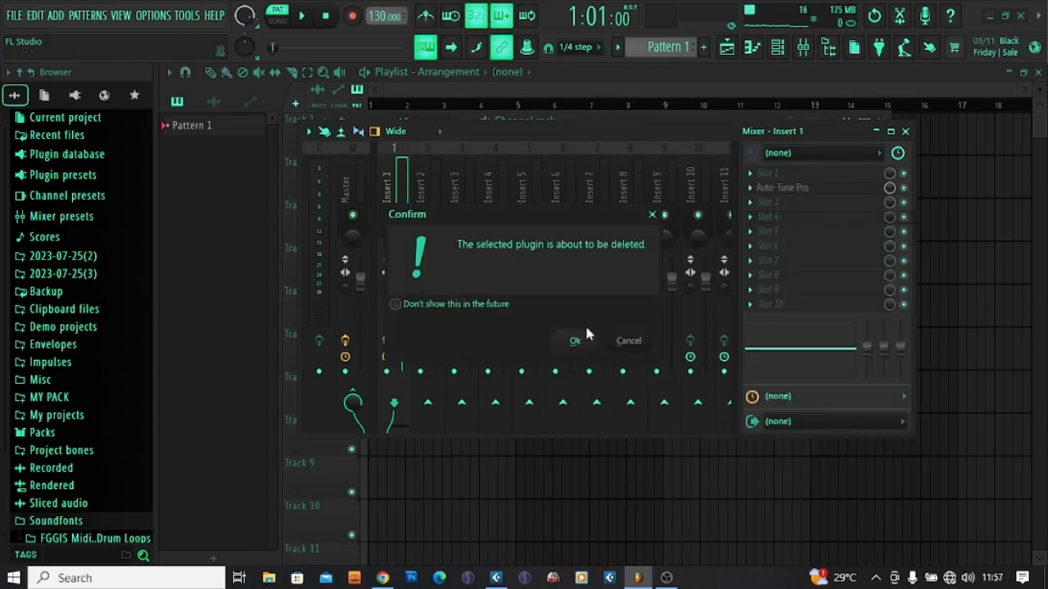
left_click(574, 340)
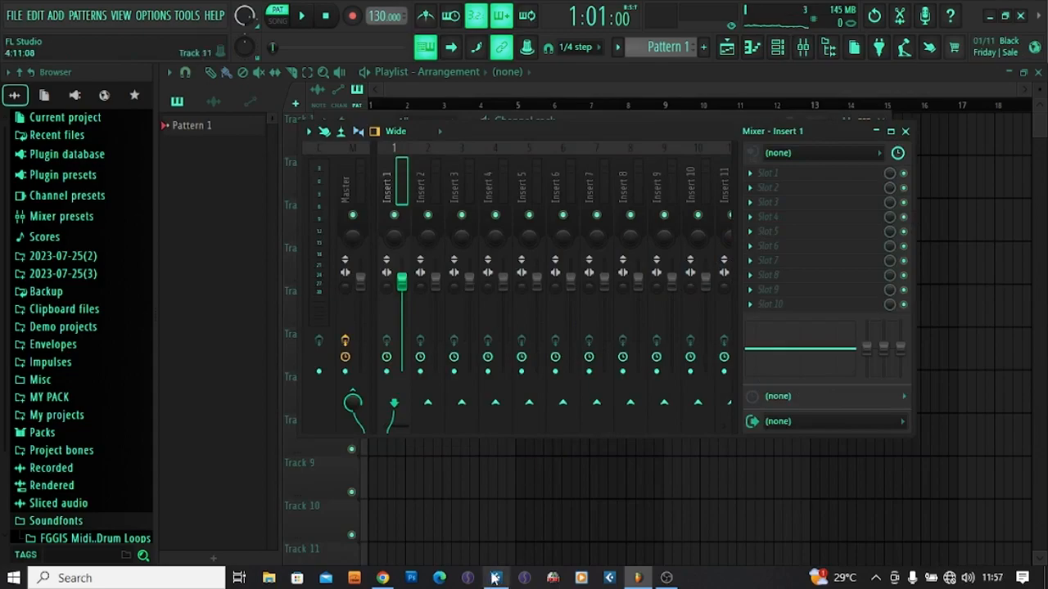
left_click(495, 578)
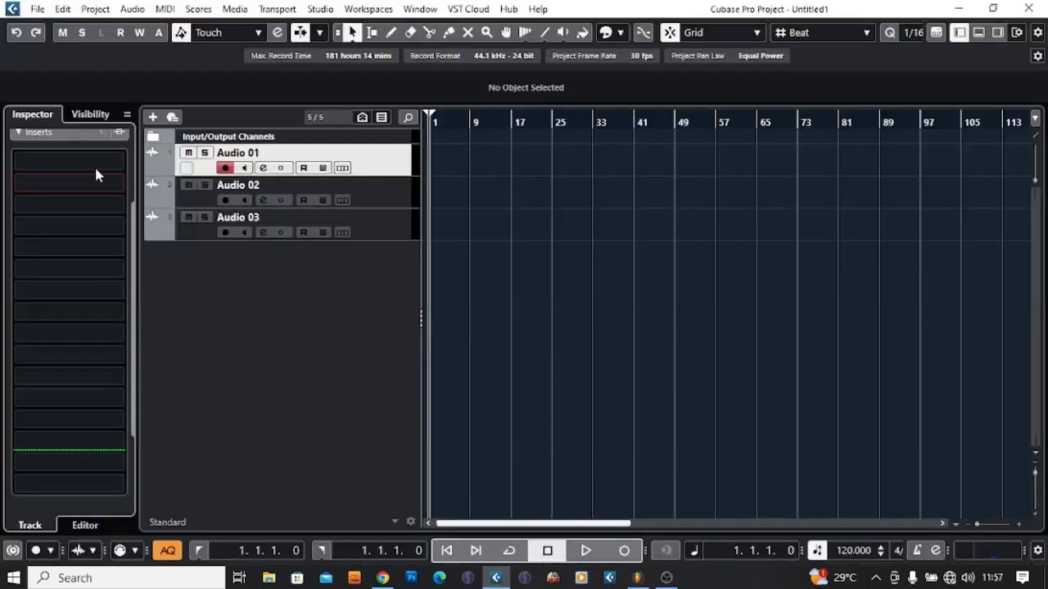
Step: Insert Auto-Tune Vocal Compressor on Audio 01's first slot, verify its interface, close it
left_click(68, 171)
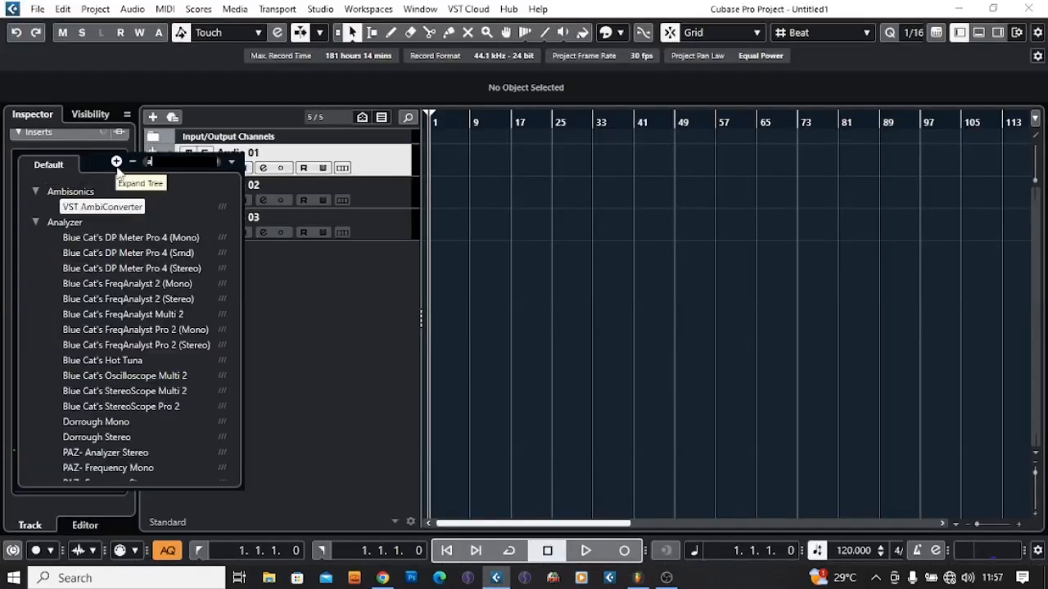
type("auto")
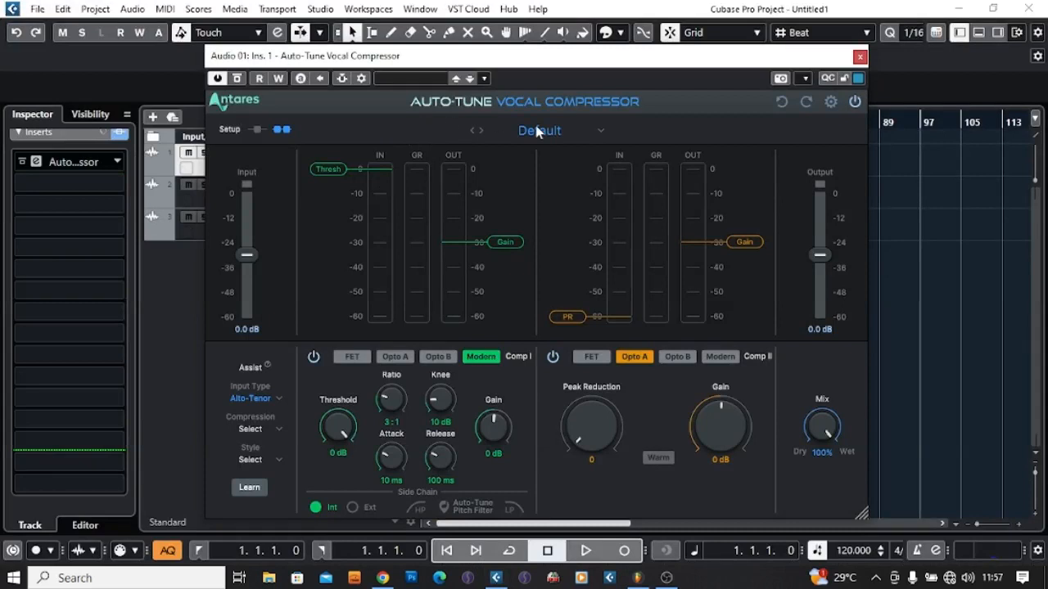
left_click(830, 102)
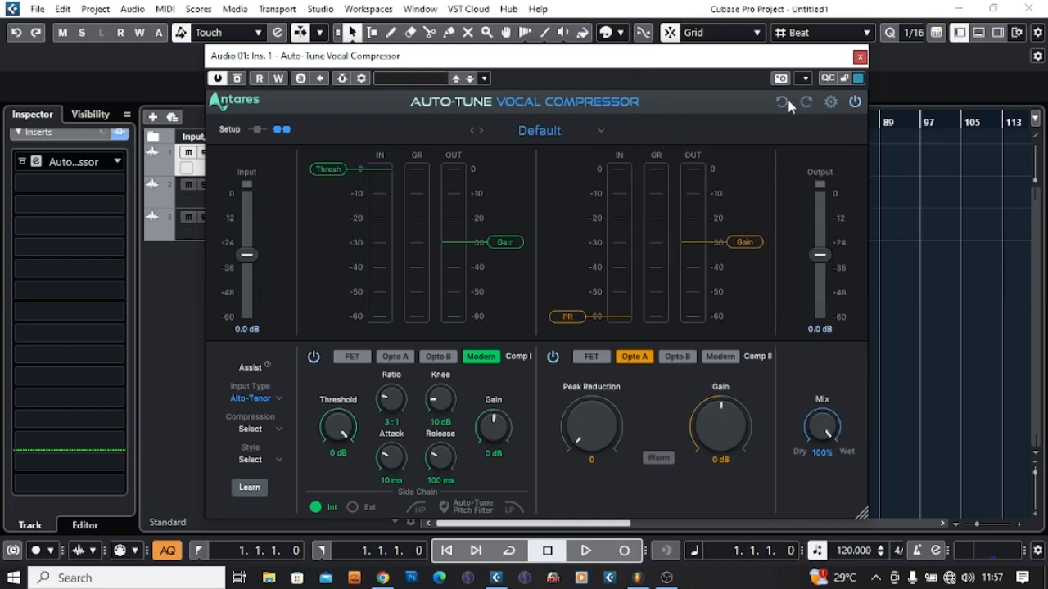
left_click(859, 56)
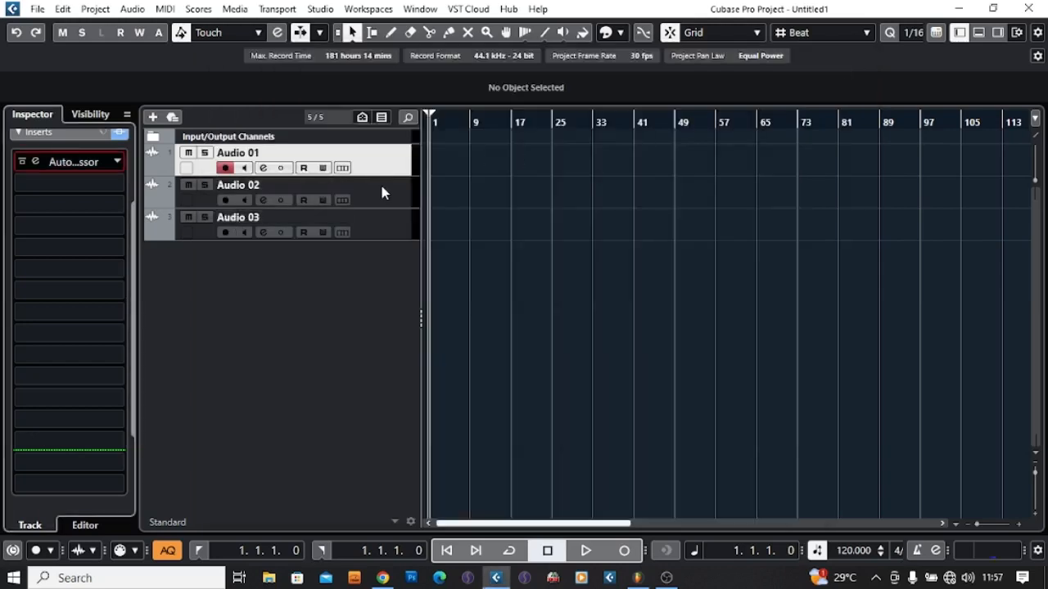
Step: Load Auto-Tune Pro from the 'auto' search onto Audio 02's first insert slot
left_click(65, 161)
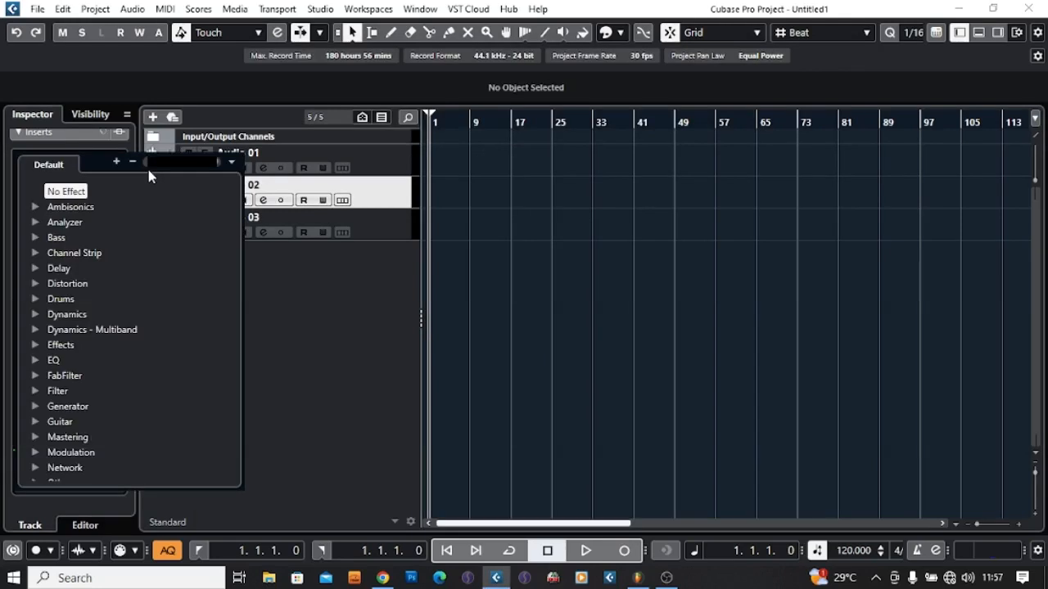
type("auto")
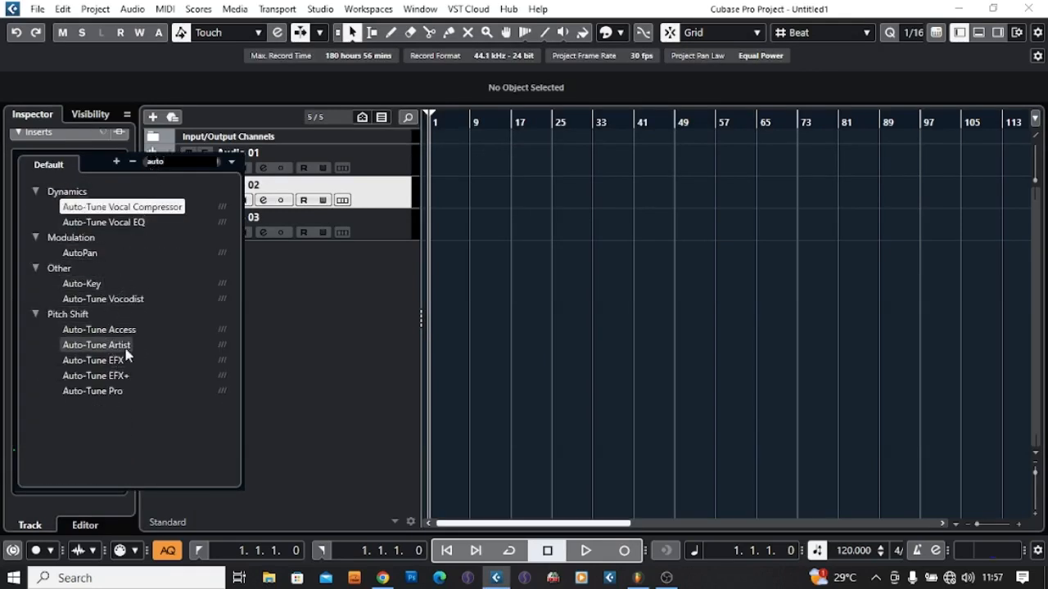
double_click(92, 391)
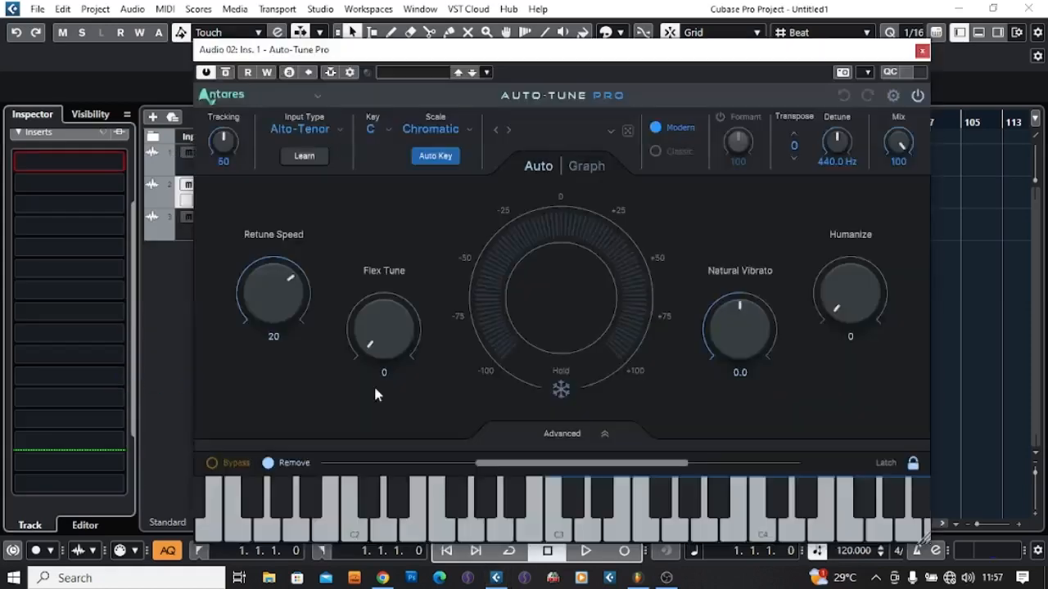